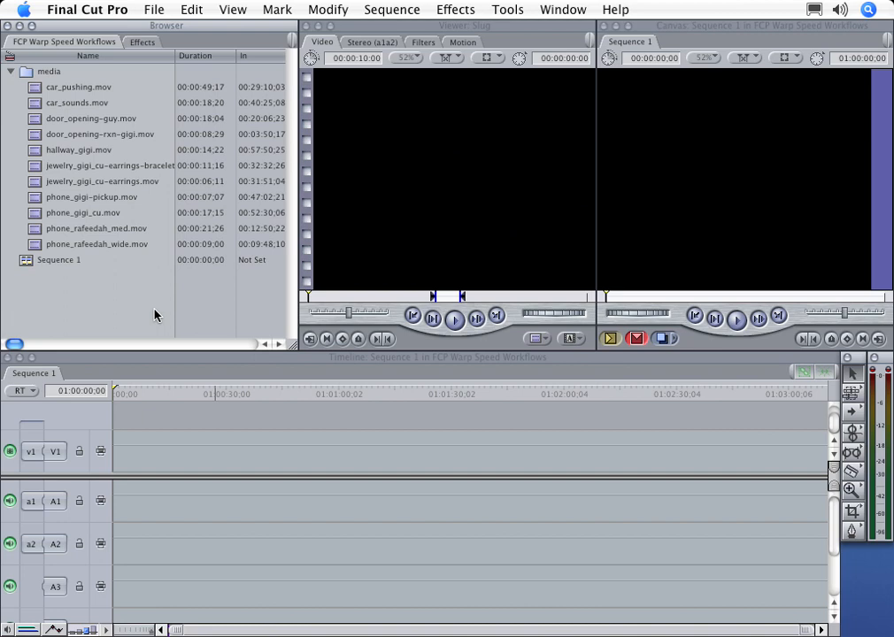
mouse_move(15, 346)
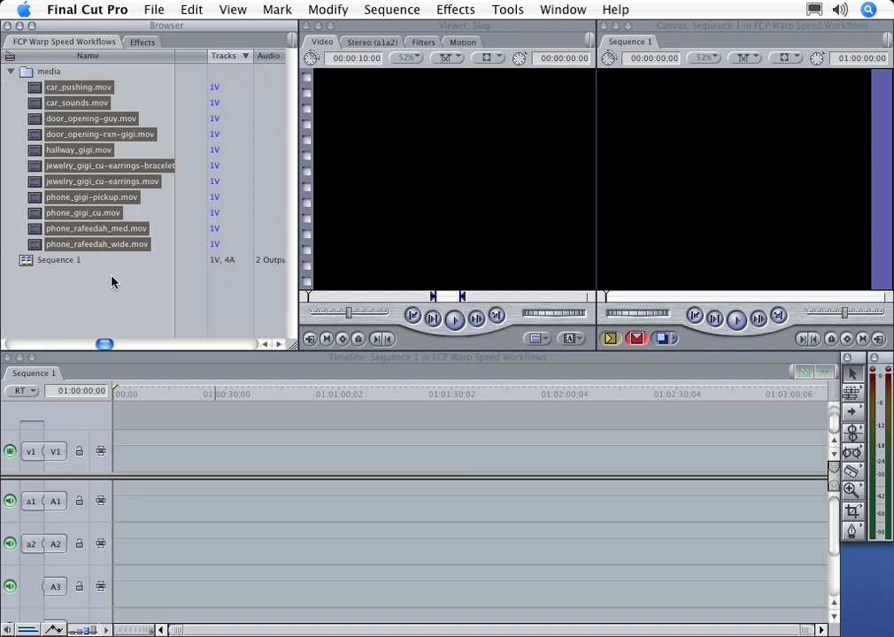
- Select the eleven browser clips and bring up Make Offline for them
left_click(95, 245)
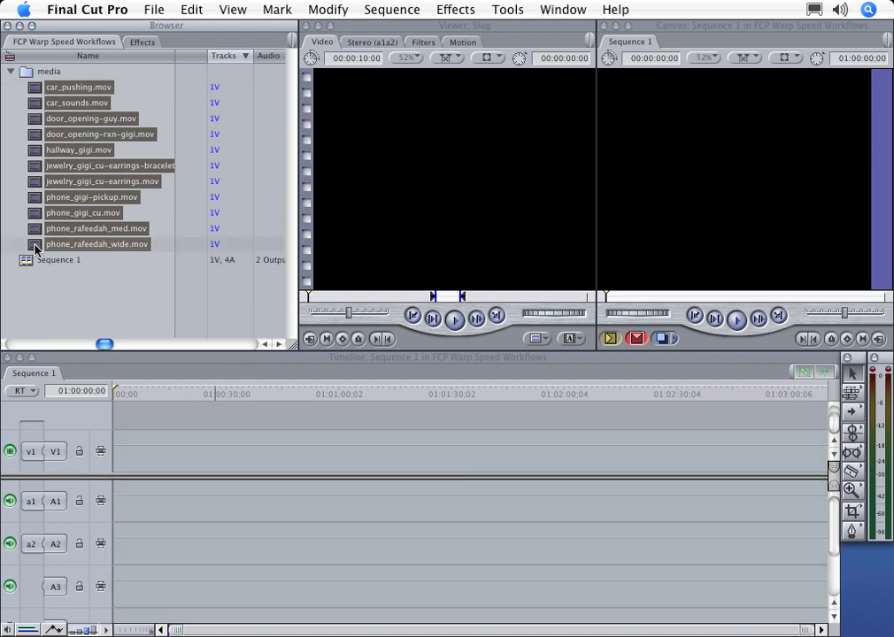
right_click(95, 244)
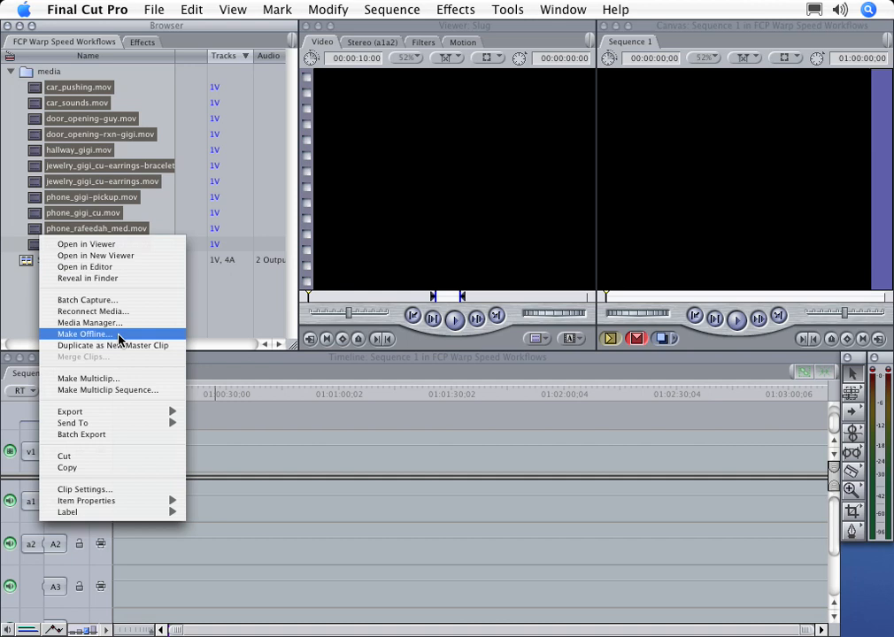
mouse_move(125, 339)
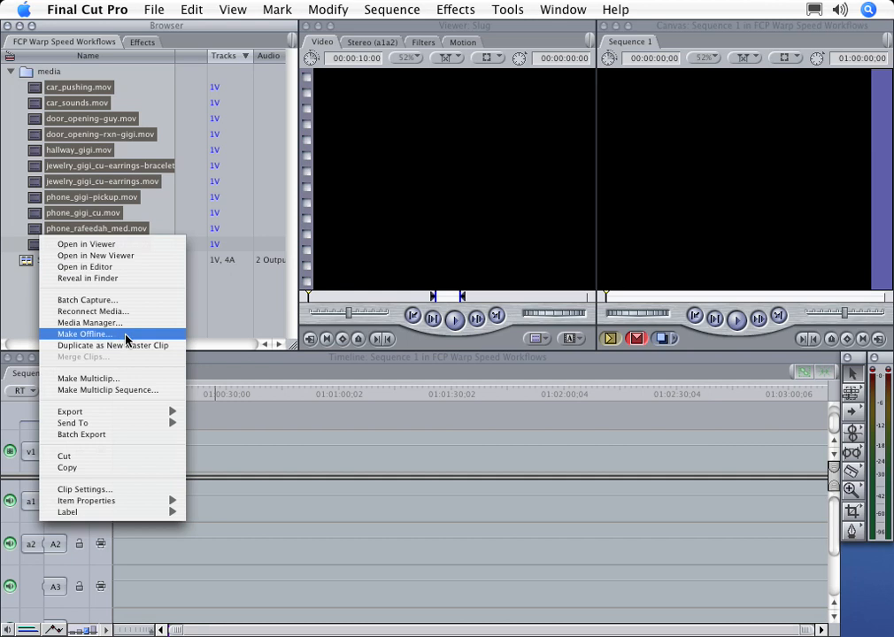
left_click(84, 334)
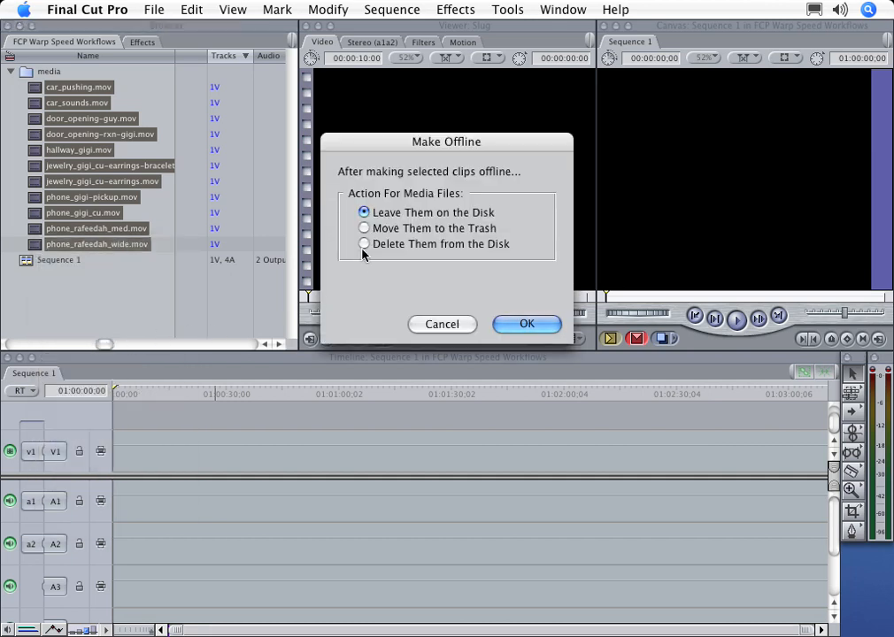
- Make the clips offline with 'Delete Them from the Disk', accepting the not-undoable warning
left_click(364, 244)
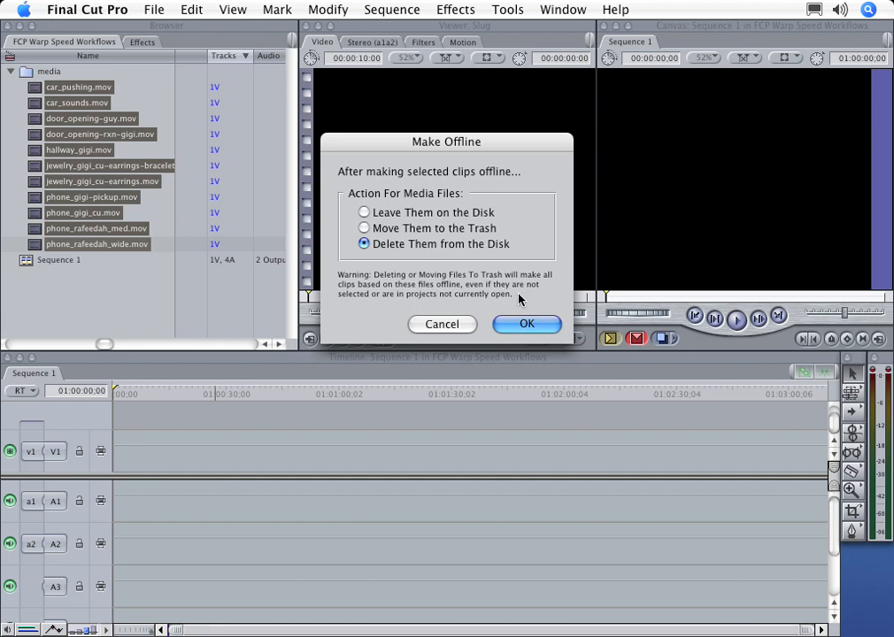
left_click(527, 323)
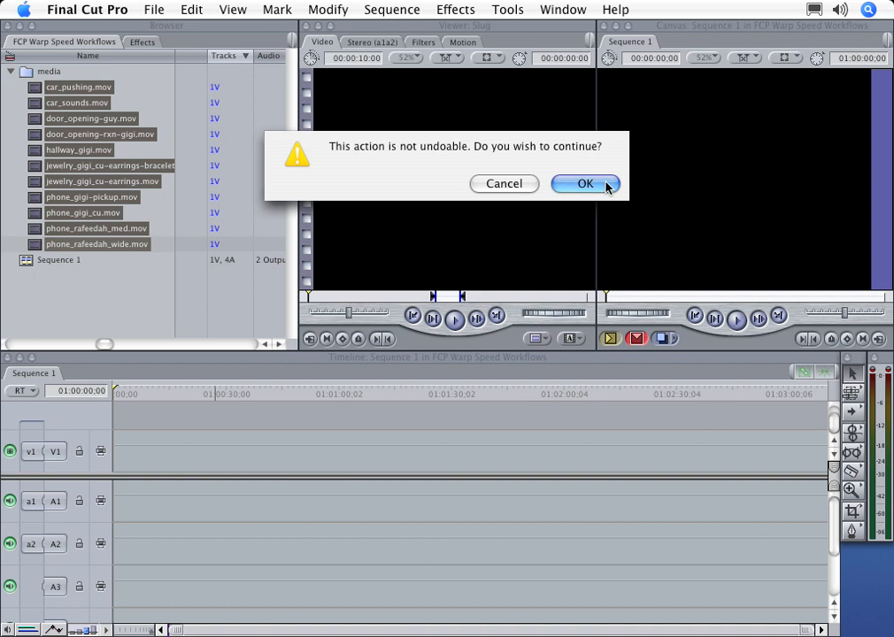
left_click(584, 183)
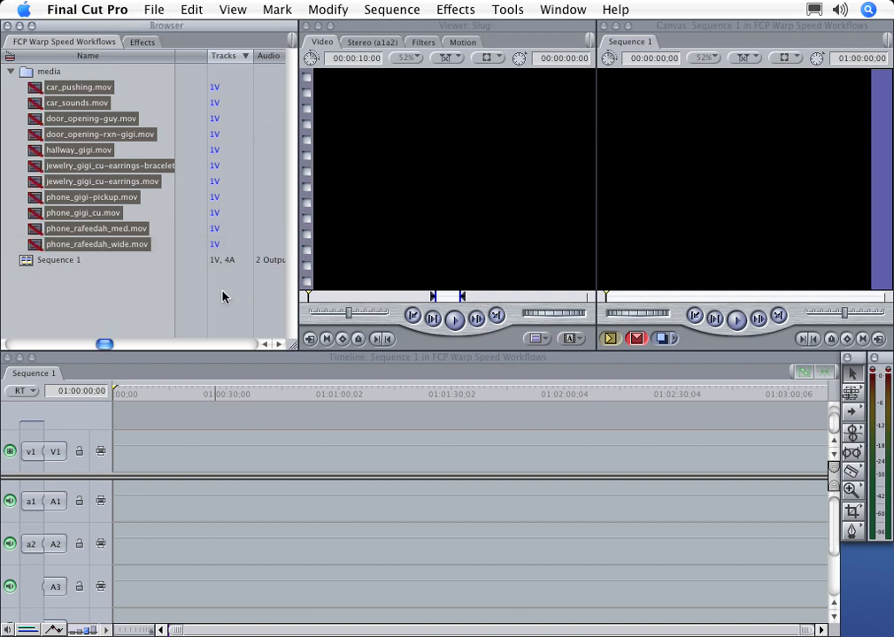
mouse_move(55, 287)
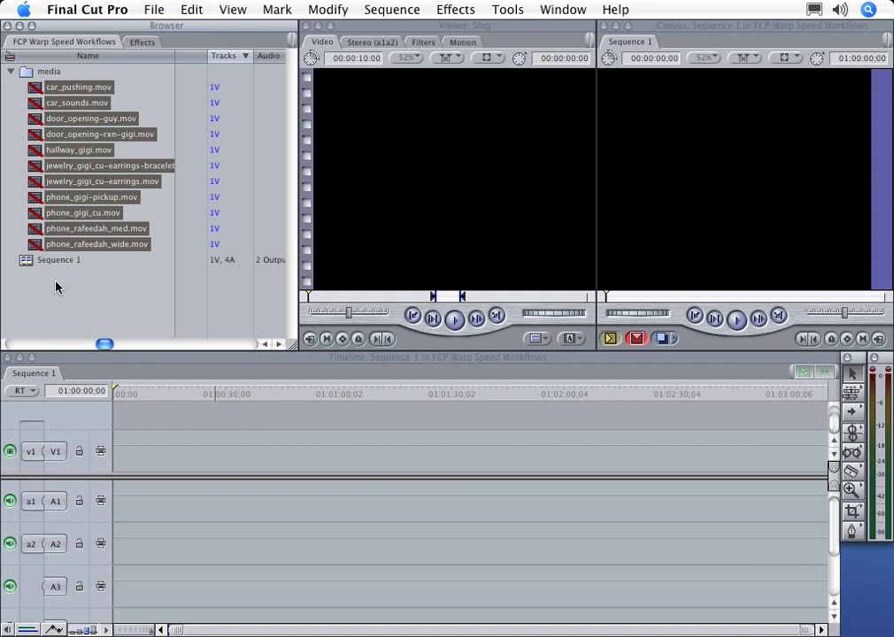
- Set the offline clips' Clip Settings to Video plus Audio with 2 channels (1V, 2A)
right_click(97, 245)
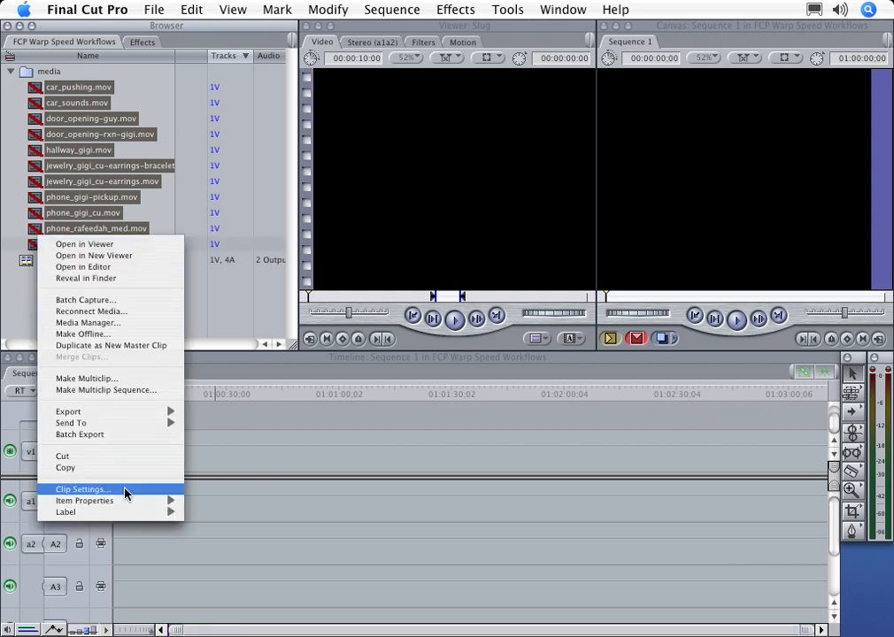
left_click(80, 488)
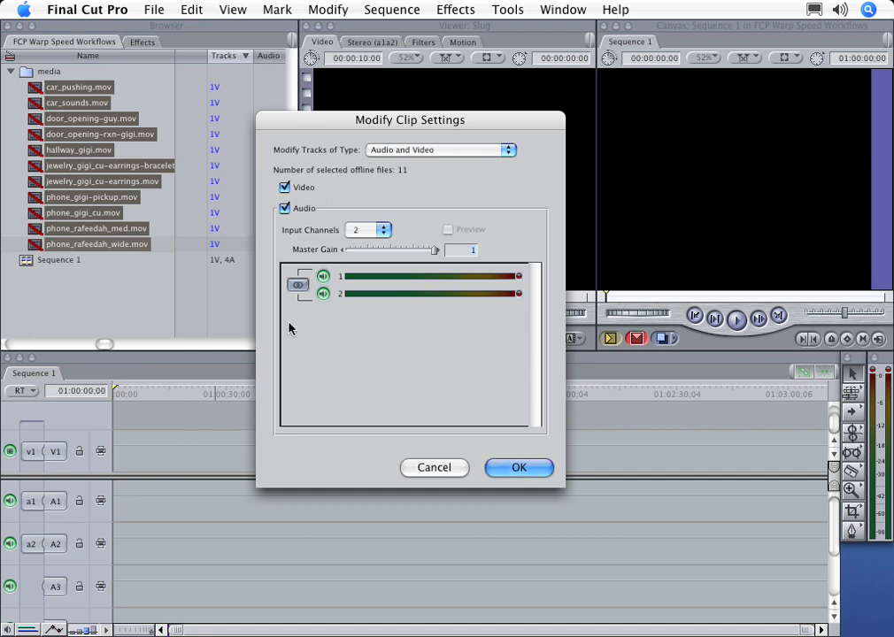
left_click(285, 208)
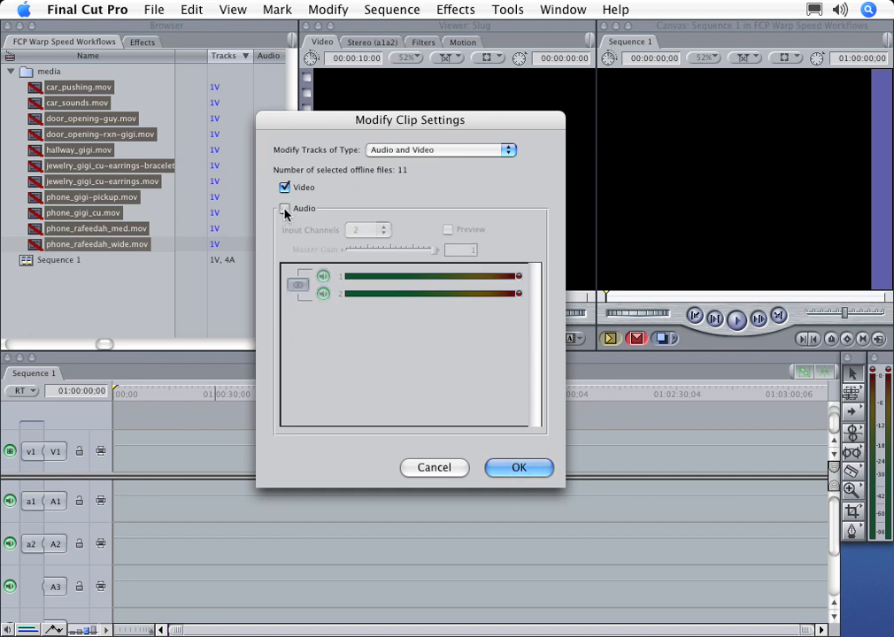
left_click(285, 208)
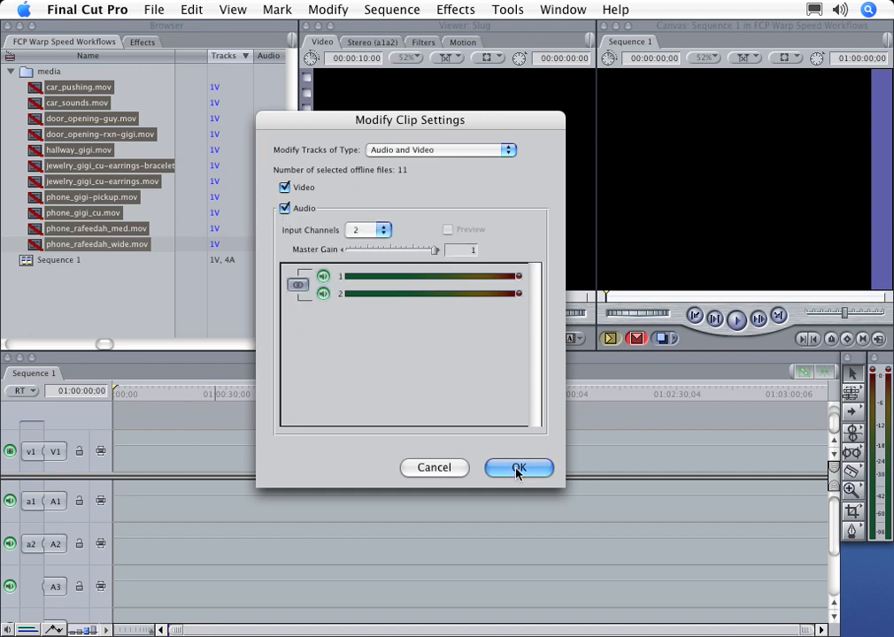
left_click(517, 467)
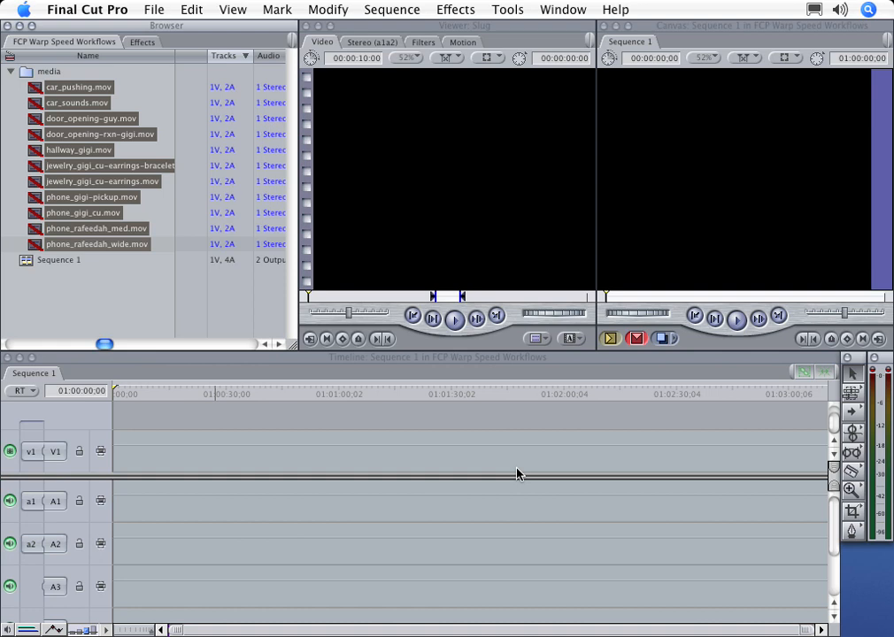